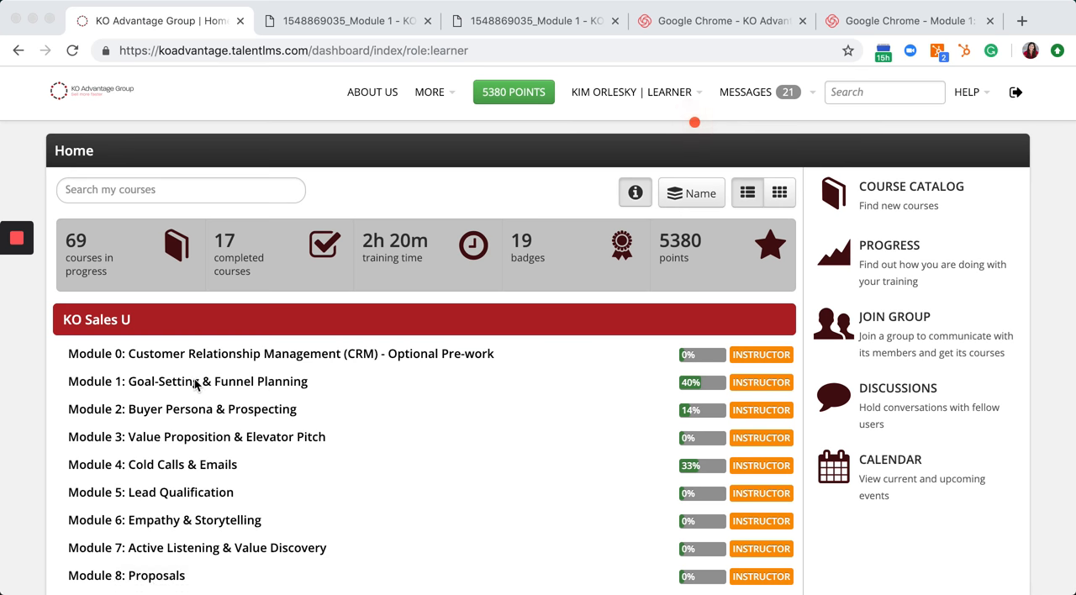
mouse_move(187, 381)
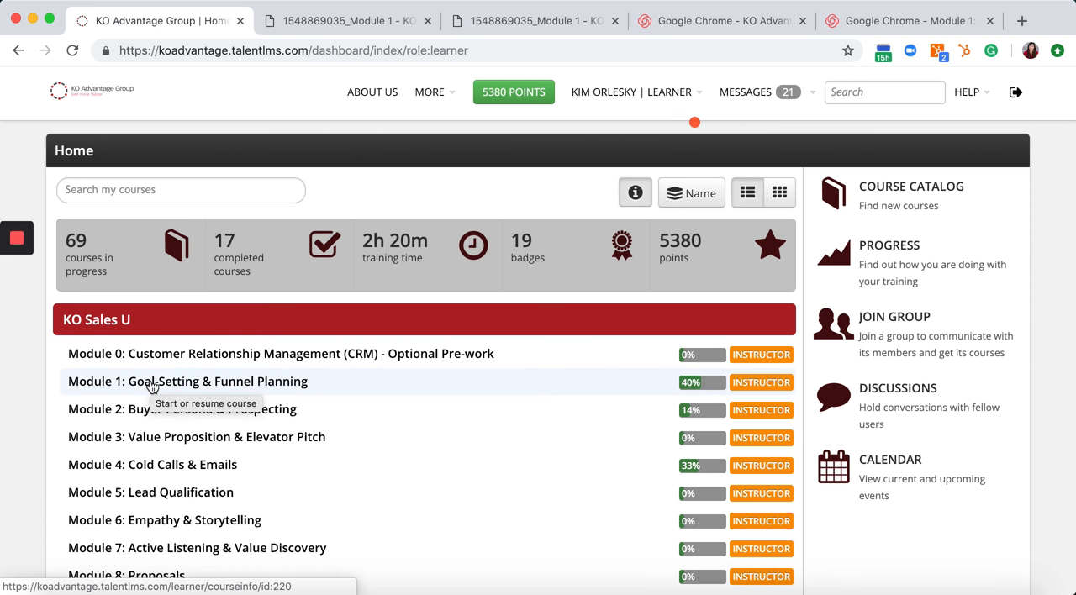
Step: Enter the Module 1: Goal-Setting & Funnel Planning course and select its Assignment Submission unit
click(188, 381)
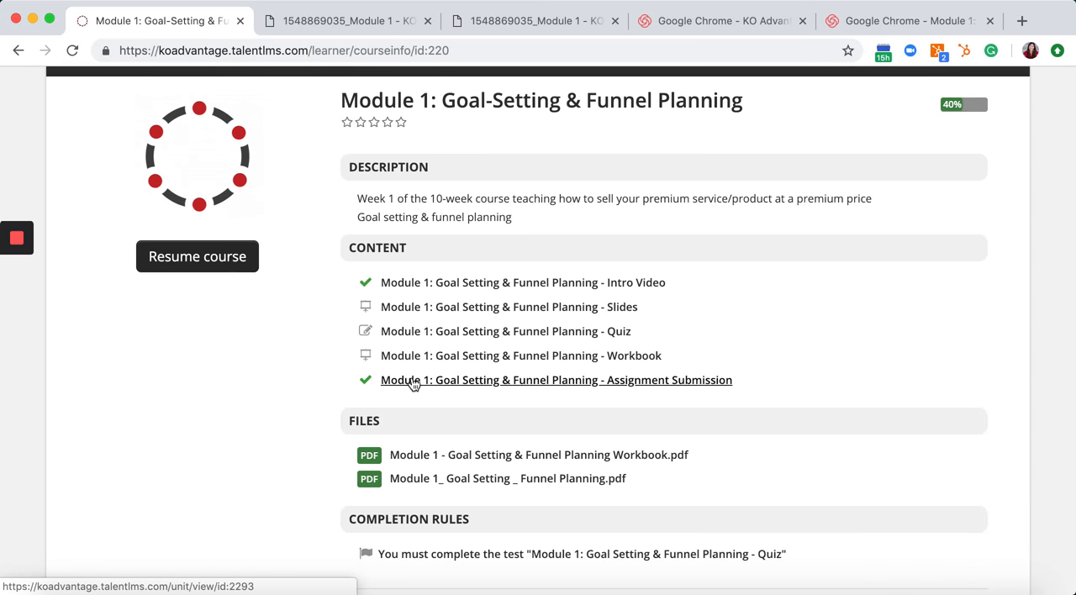
scroll(down, 3)
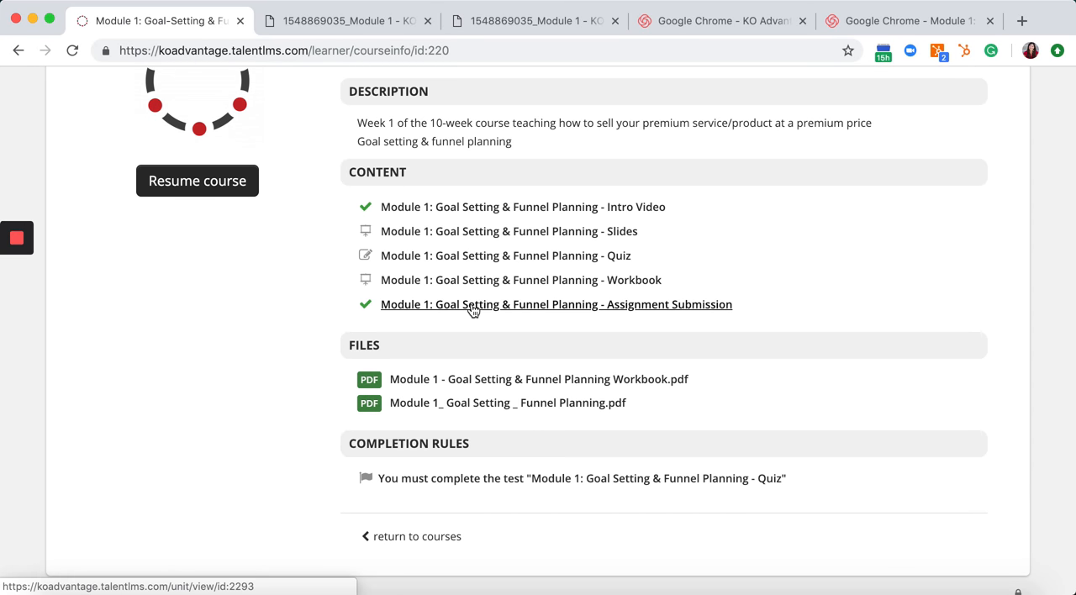
click(556, 305)
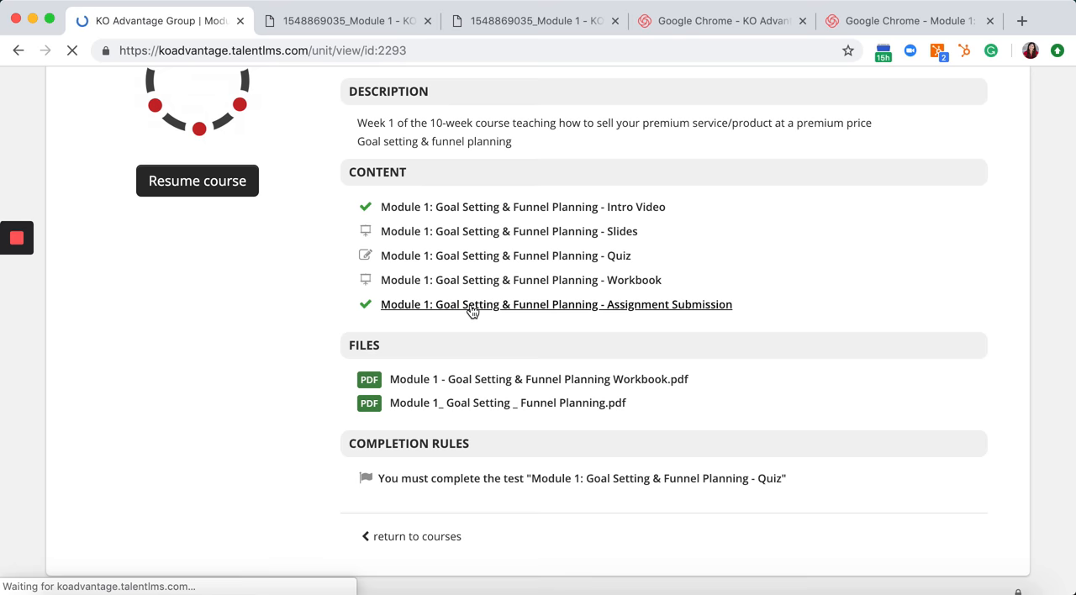
Step: Load the Assignment Submission unit showing the worksheet prompt and Completed status
click(556, 304)
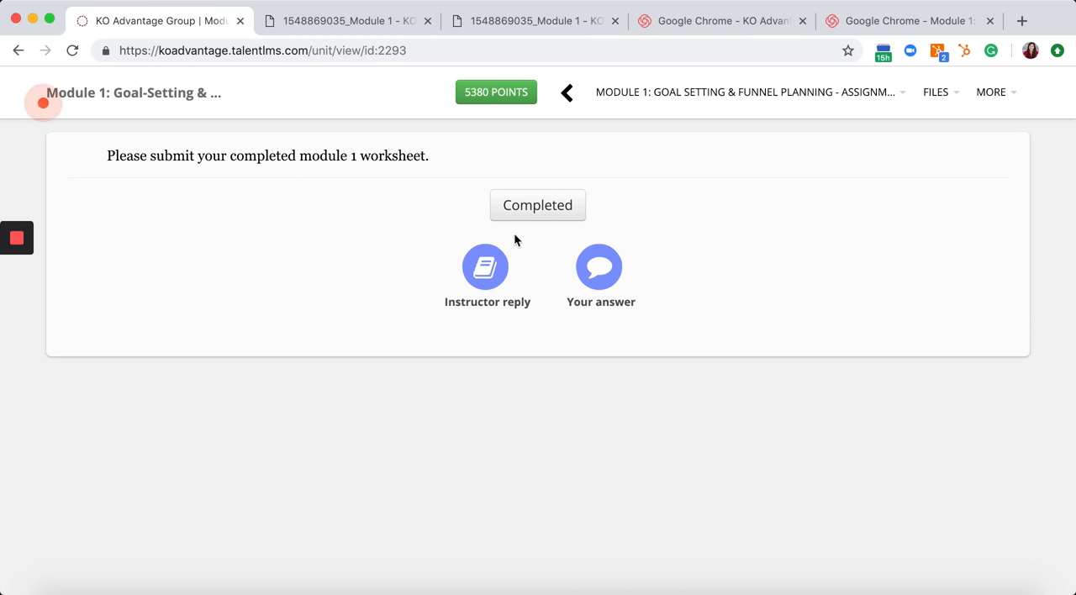
mouse_move(495, 320)
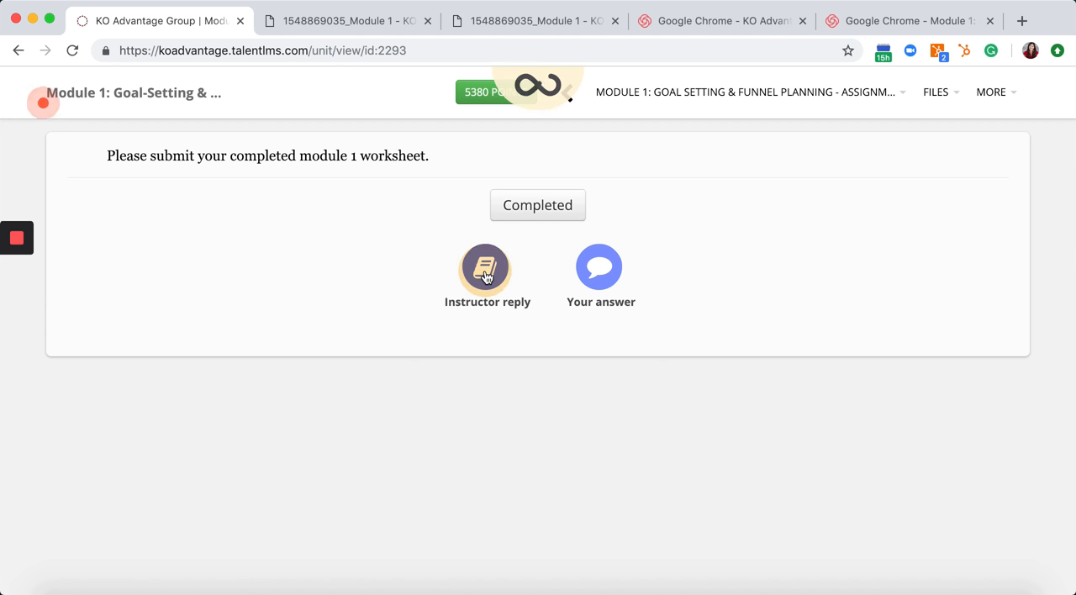
click(485, 267)
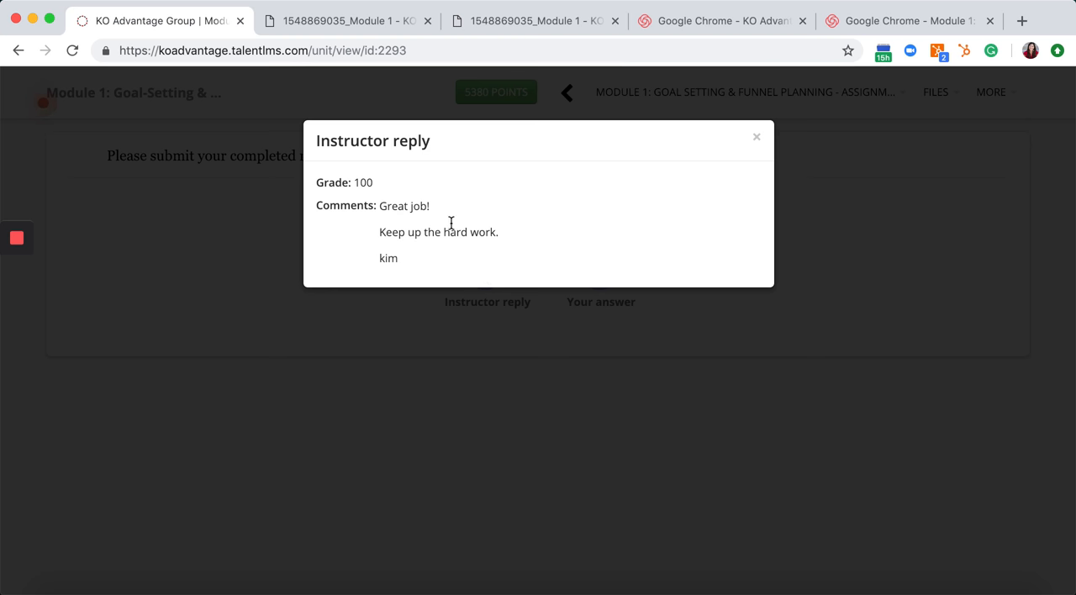
mouse_move(433, 259)
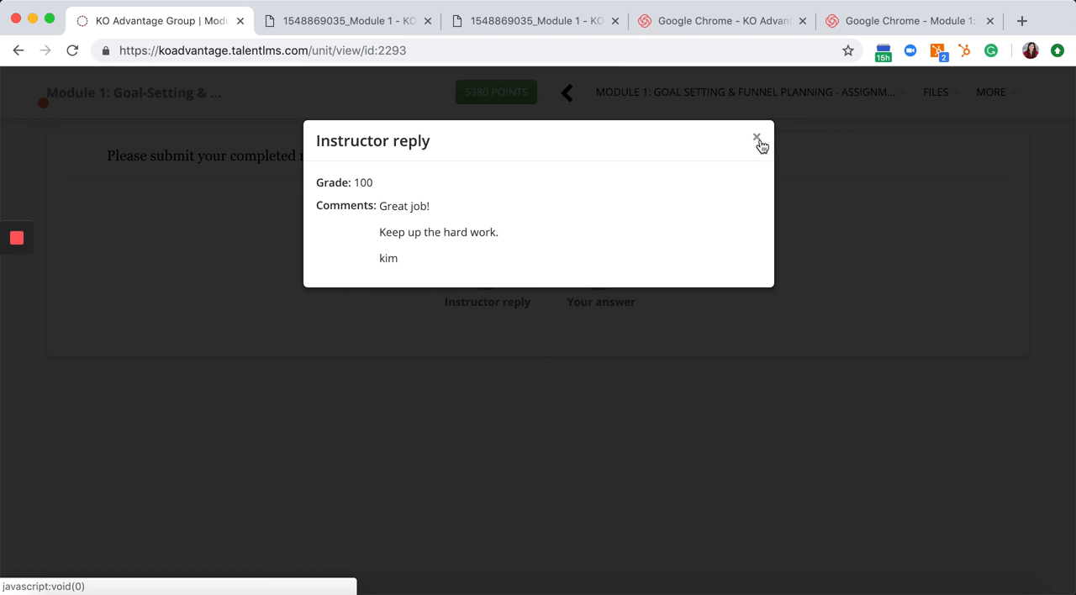
click(755, 138)
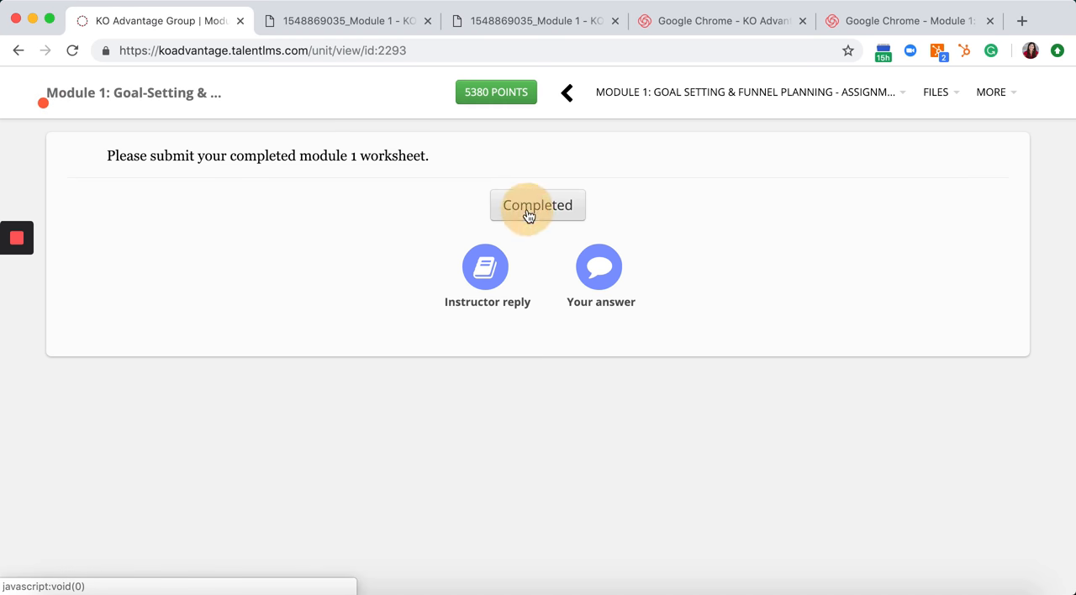